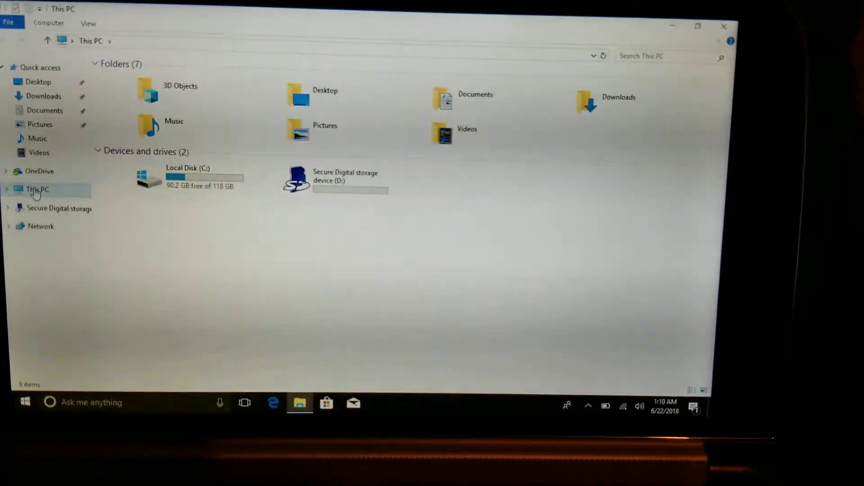
Step: Right-click This PC in the File Explorer navigation pane to show its options
{"action": "right_click", "coordinate": [36, 189]}
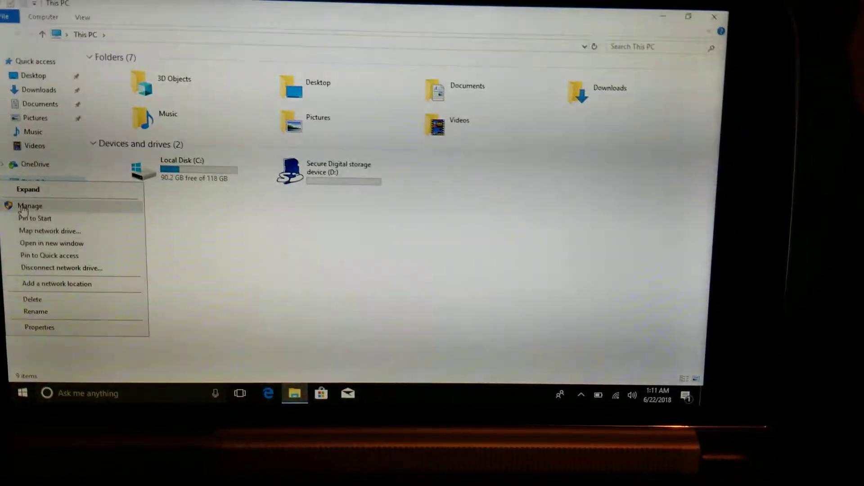
Step: Choose Manage to launch Computer Management from This PC's menu
{"action": "left_click", "coordinate": [30, 206]}
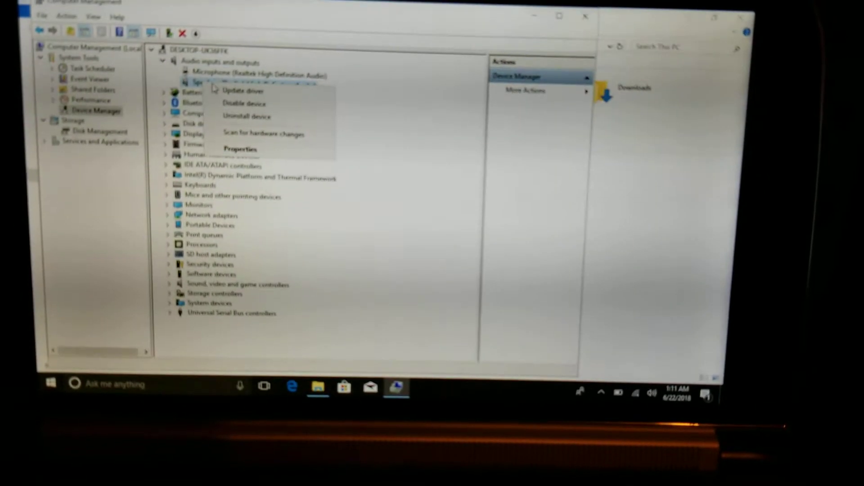
Step: Update the Microsoft AC Adapter driver; best drivers are already installed, so close the result
{"action": "left_click", "coordinate": [241, 91]}
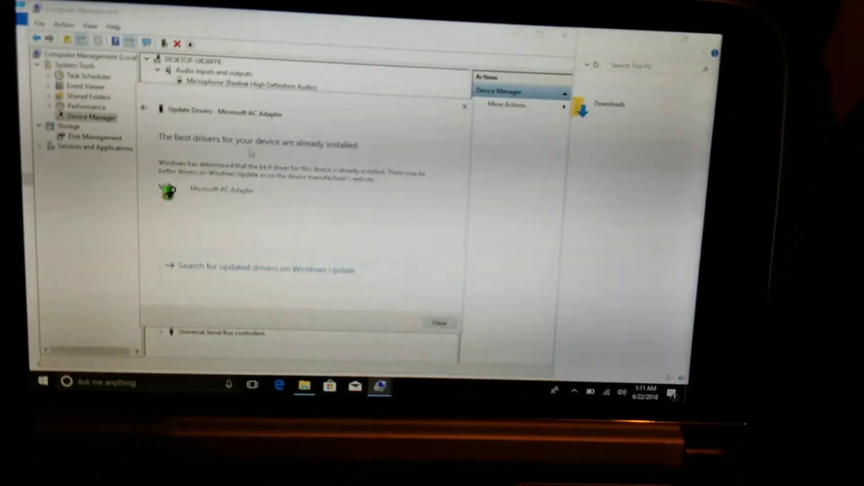
{"action": "left_click", "coordinate": [439, 322]}
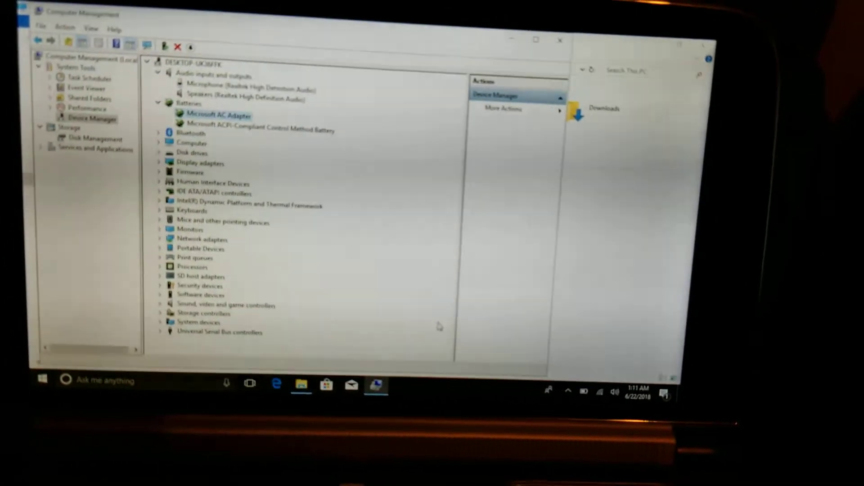